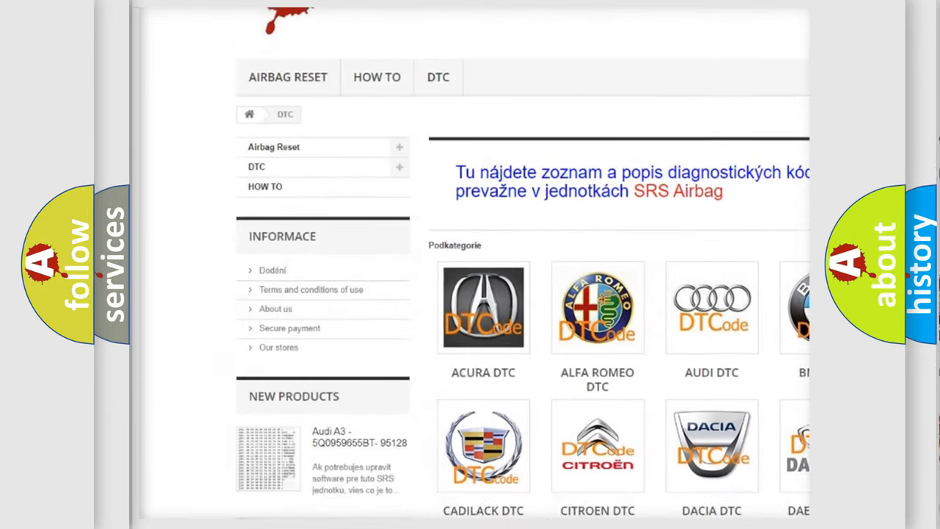
pyautogui.scroll(-3)
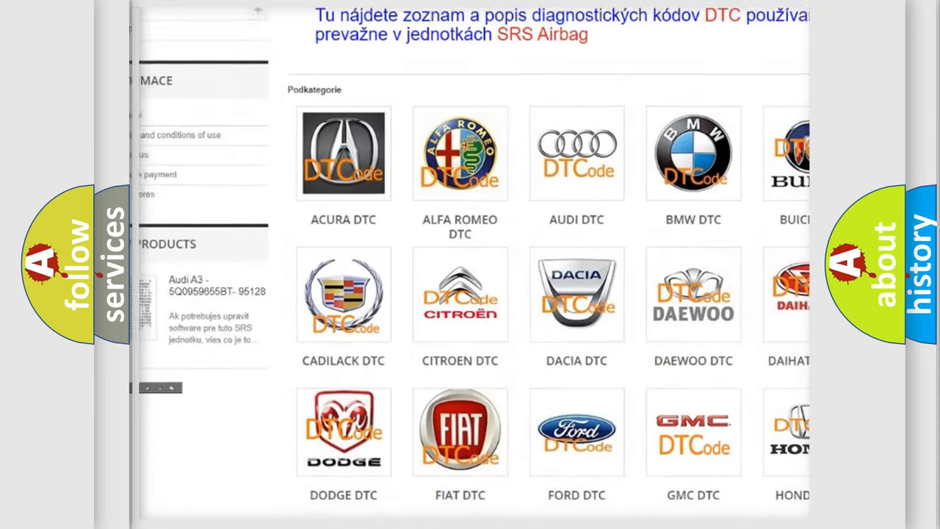
pyautogui.scroll(-3)
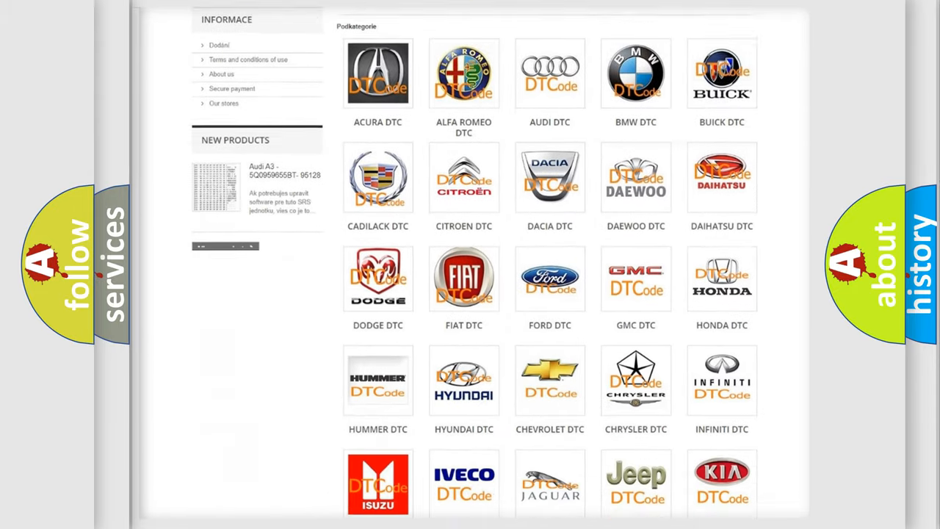
pyautogui.scroll(-3)
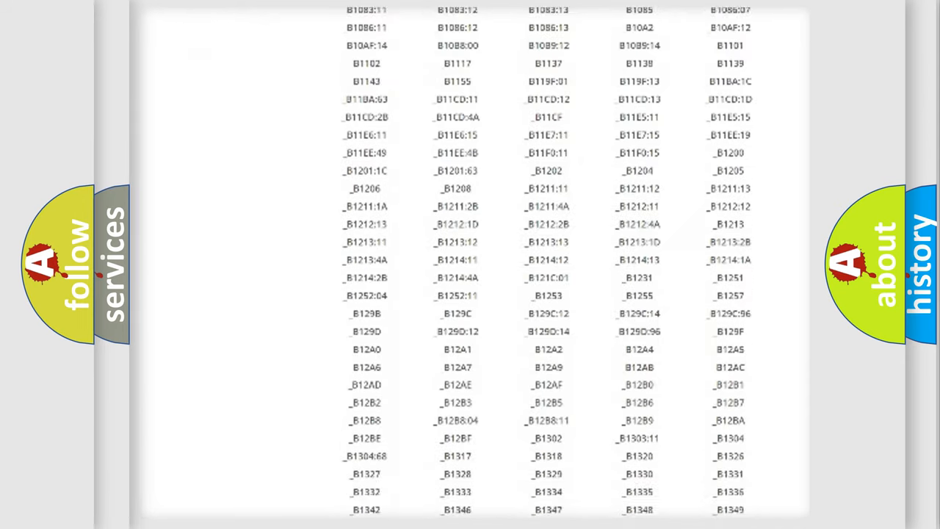
pyautogui.scroll(-3)
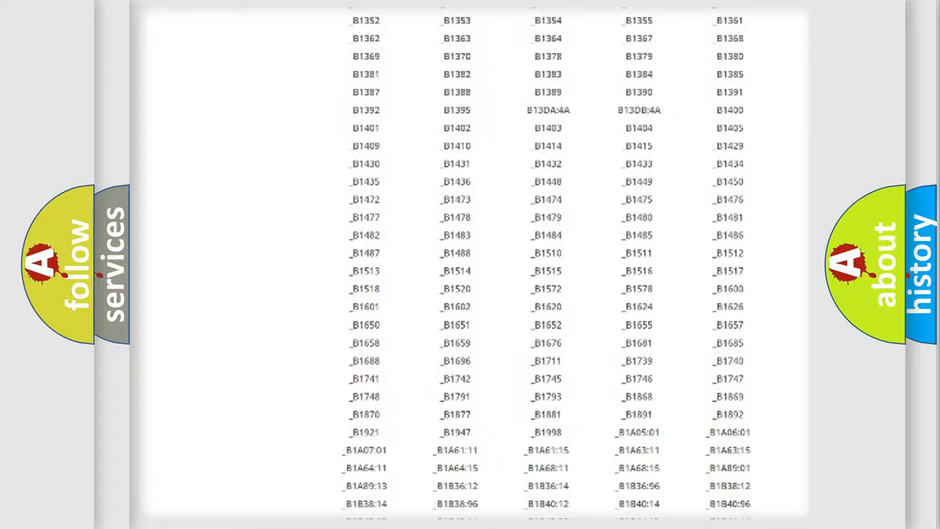